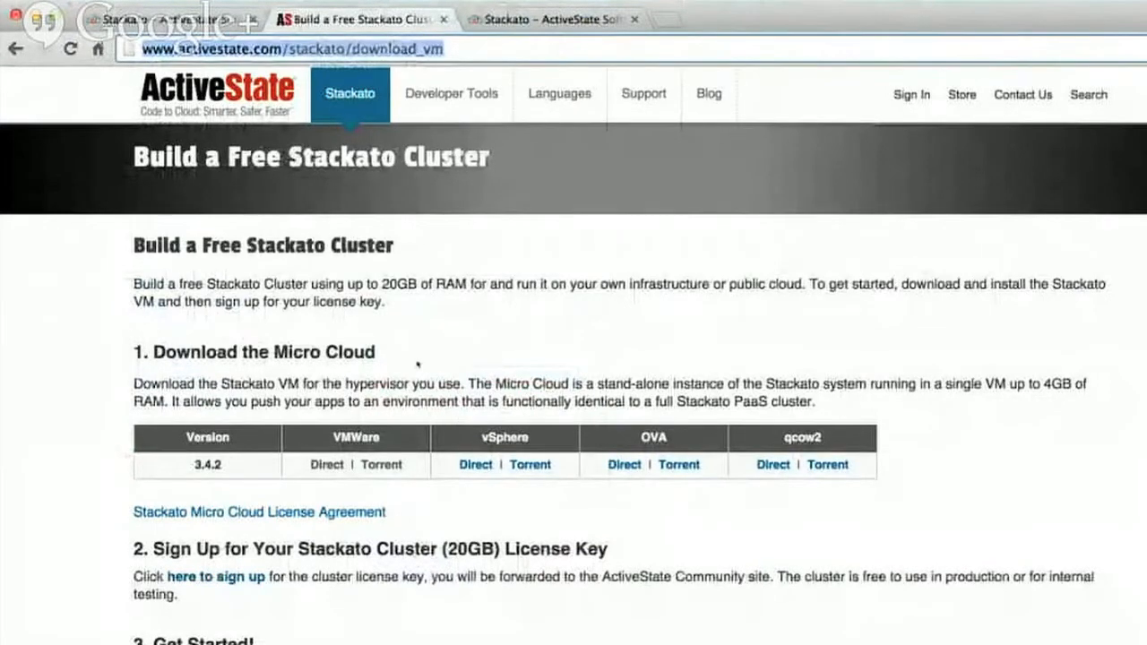
Switch to the tab showing the local Stackato micro cloud sign-in page.
{"action": "left_click", "coordinate": [349, 93]}
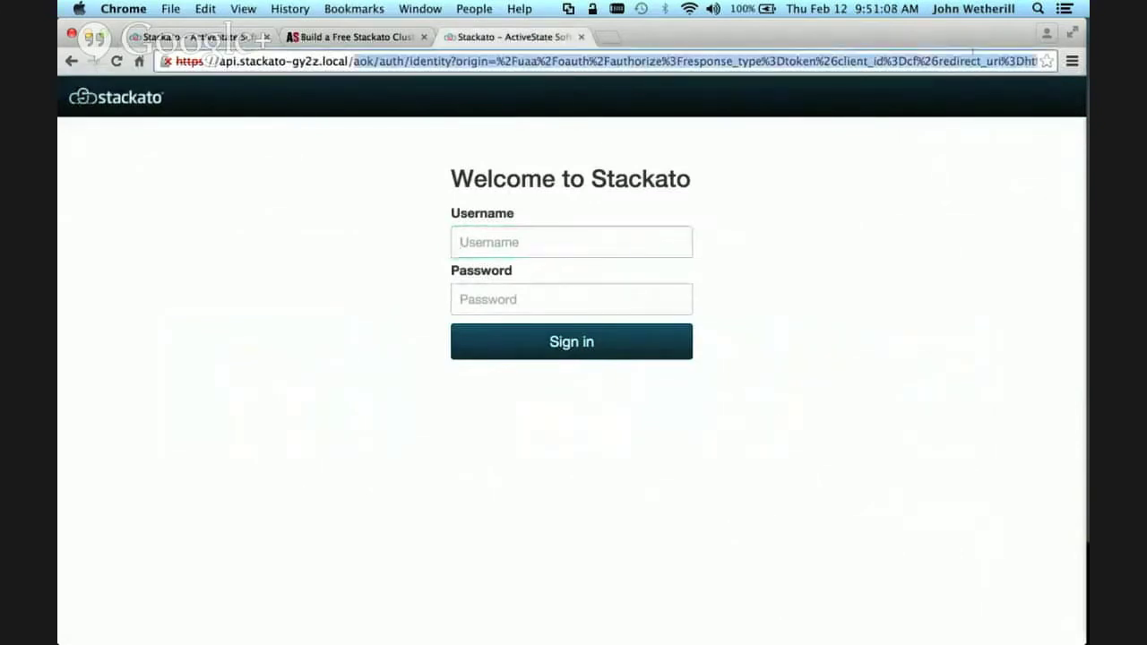
Sign in to the local micro cloud console and browse its App Store catalog.
{"action": "left_click", "coordinate": [570, 242]}
{"action": "type", "text": "jdw"}
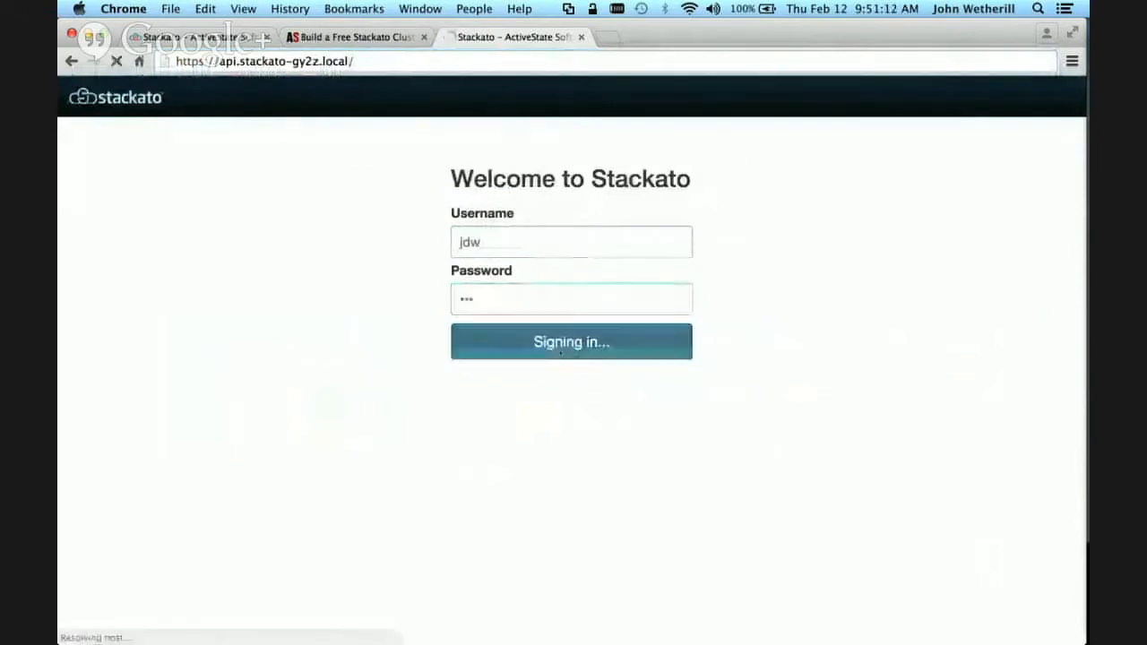
{"action": "left_click", "coordinate": [571, 341]}
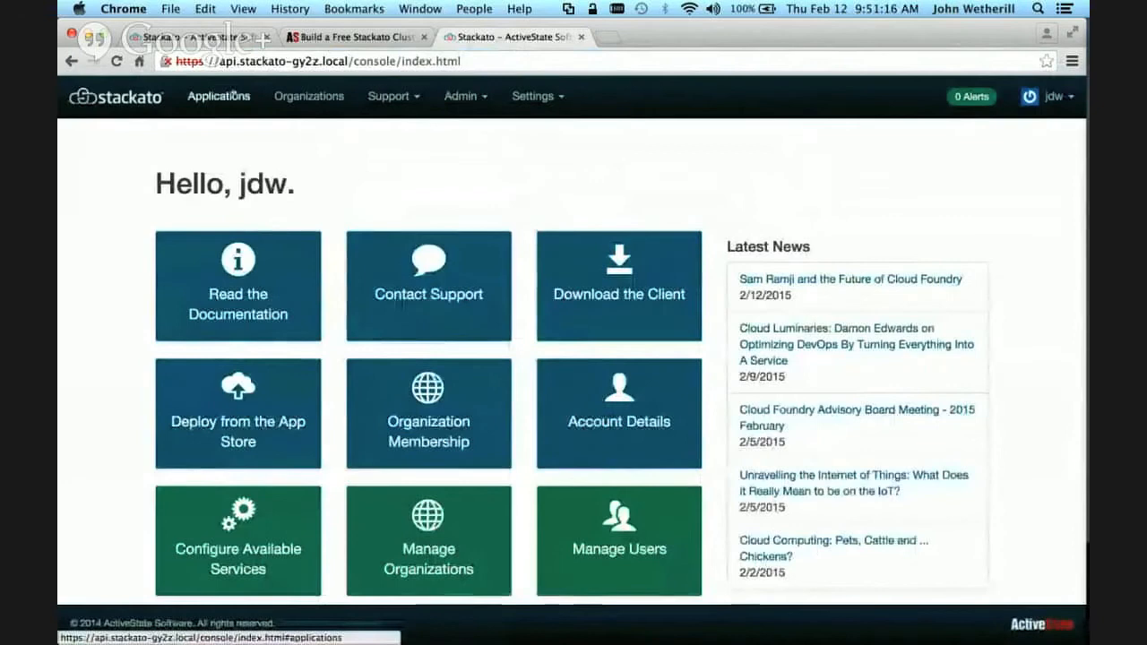
{"action": "left_click", "coordinate": [219, 96]}
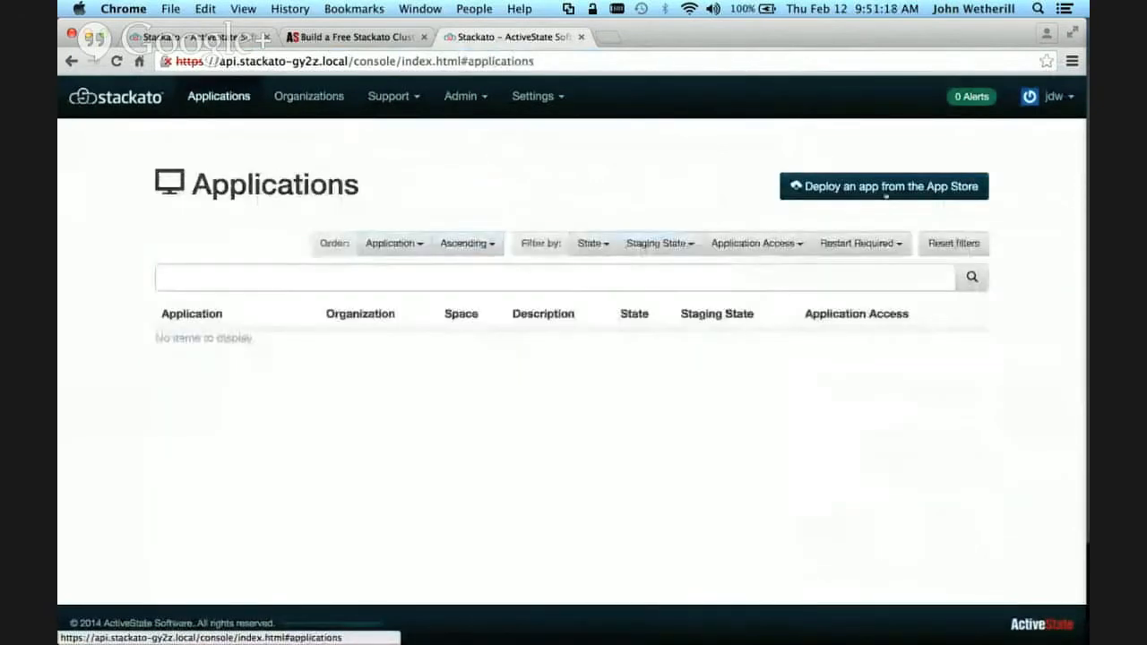
{"action": "left_click", "coordinate": [884, 185]}
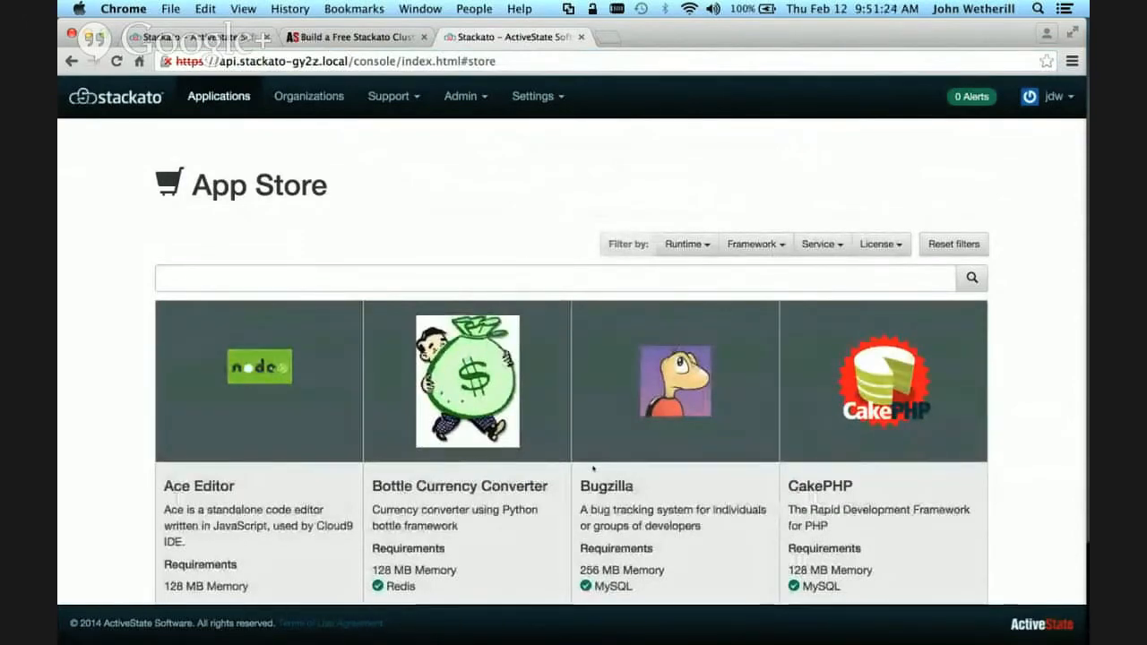
{"action": "scroll", "scroll_direction": "down", "scroll_amount": 3}
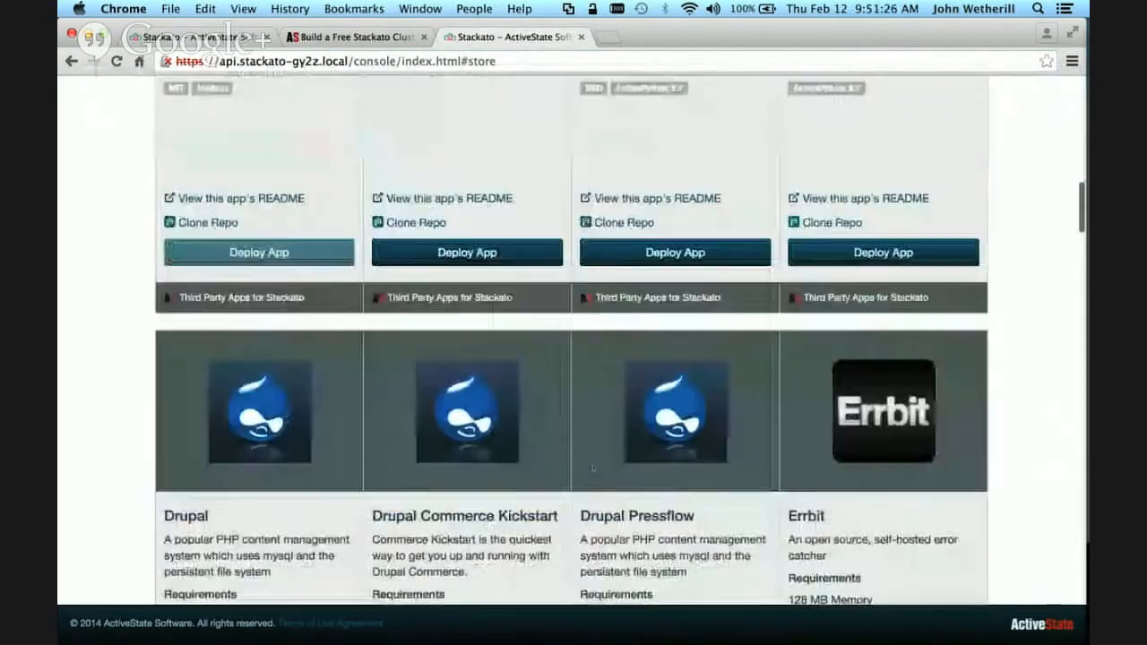
{"action": "scroll", "scroll_direction": "down", "scroll_amount": 3}
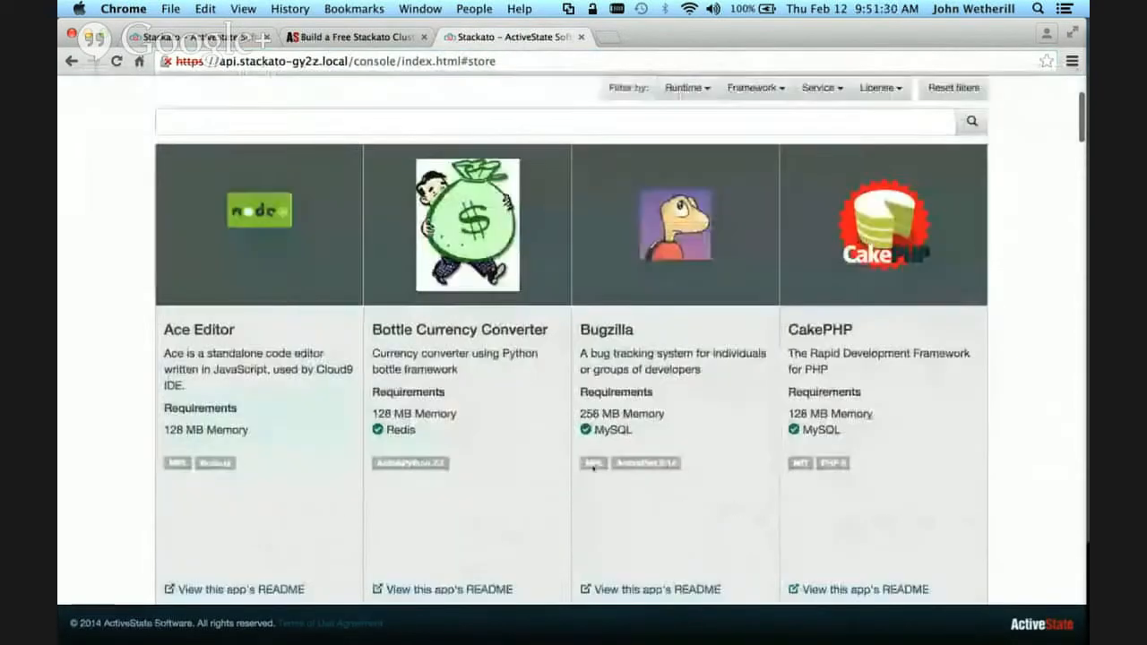
{"action": "scroll", "scroll_direction": "down", "scroll_amount": 3}
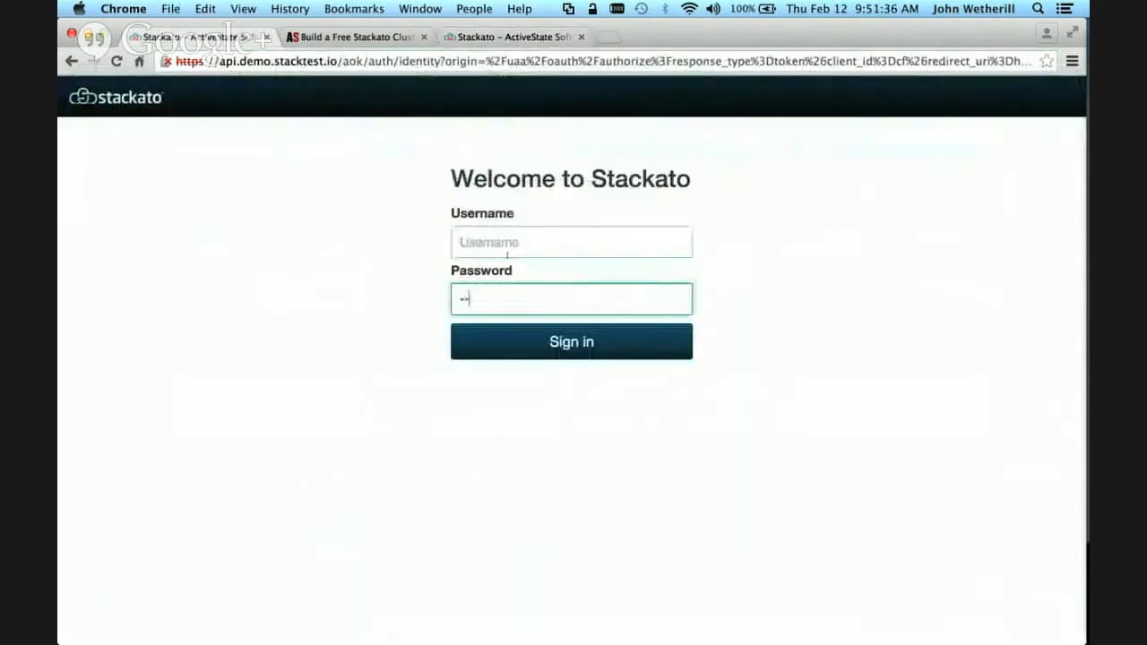
Log in to the demo.stacktest.io console and open Bottle Currency Converter's deploy form.
{"action": "left_click", "coordinate": [571, 242]}
{"action": "type", "text": "johnw"}
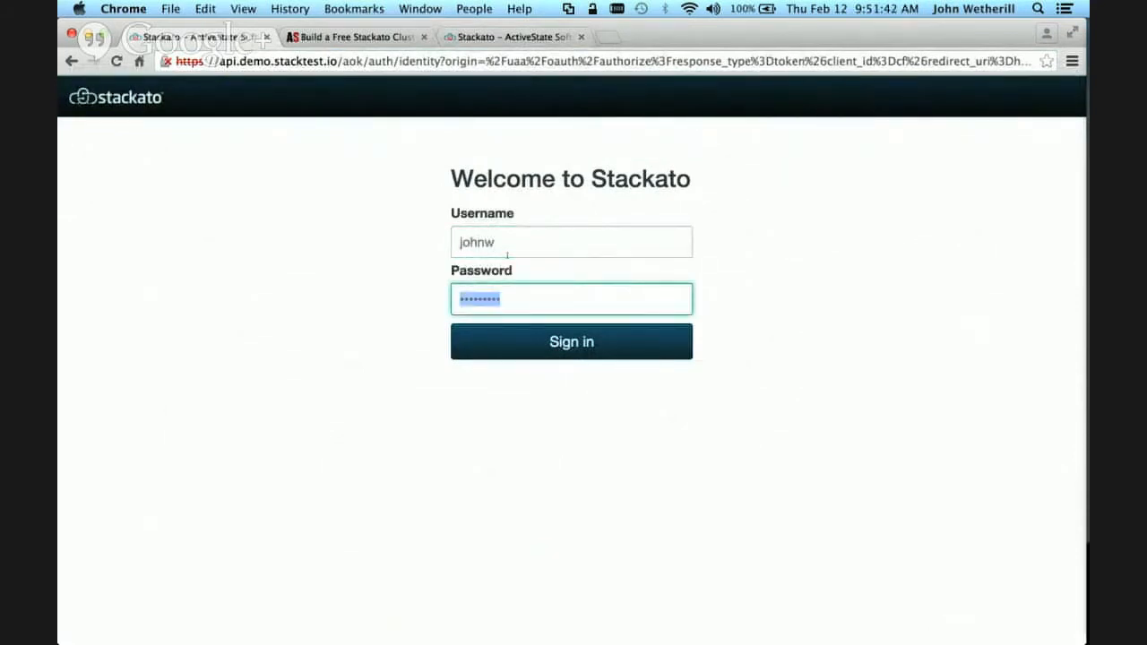
{"action": "left_click", "coordinate": [570, 342]}
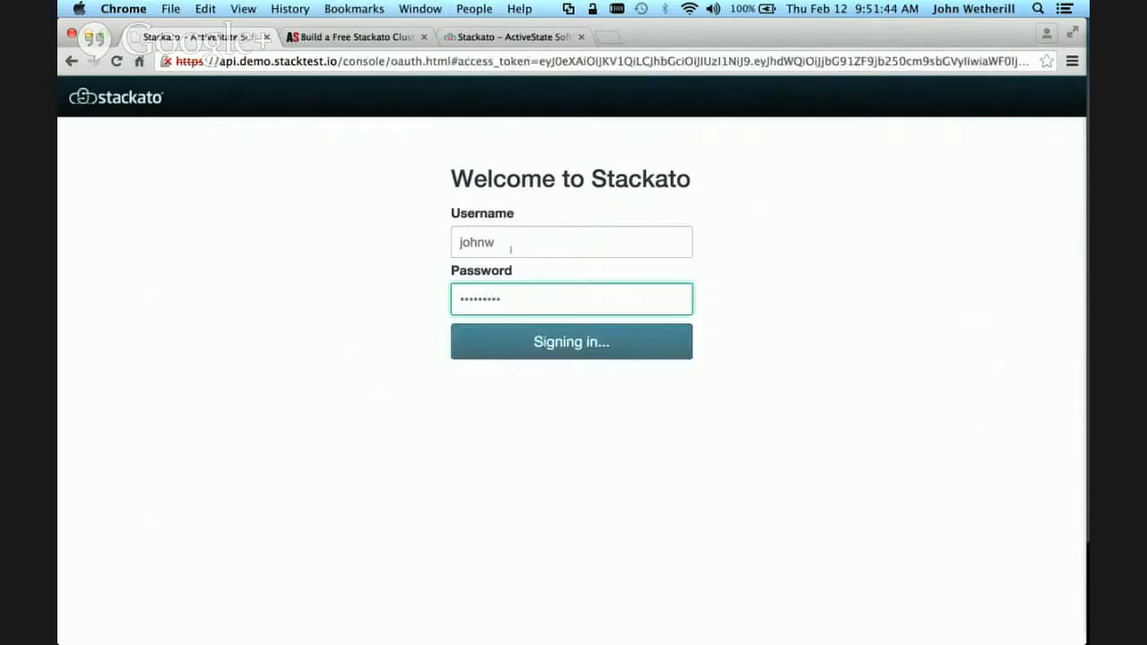
{"action": "left_click", "coordinate": [570, 341]}
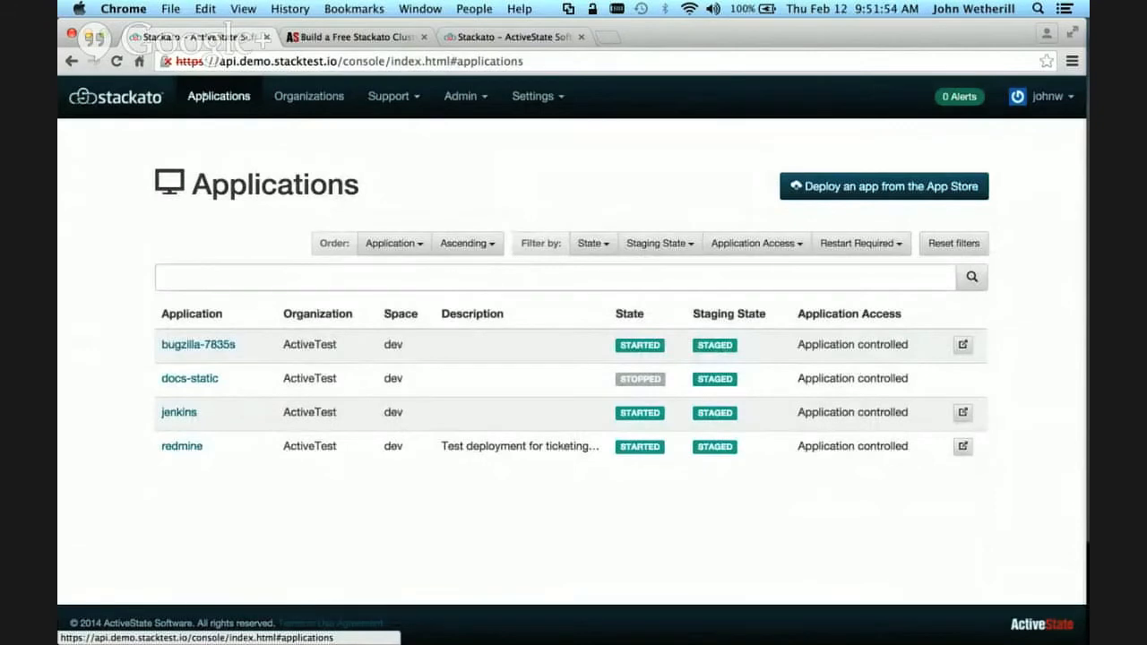
{"action": "left_click", "coordinate": [882, 185]}
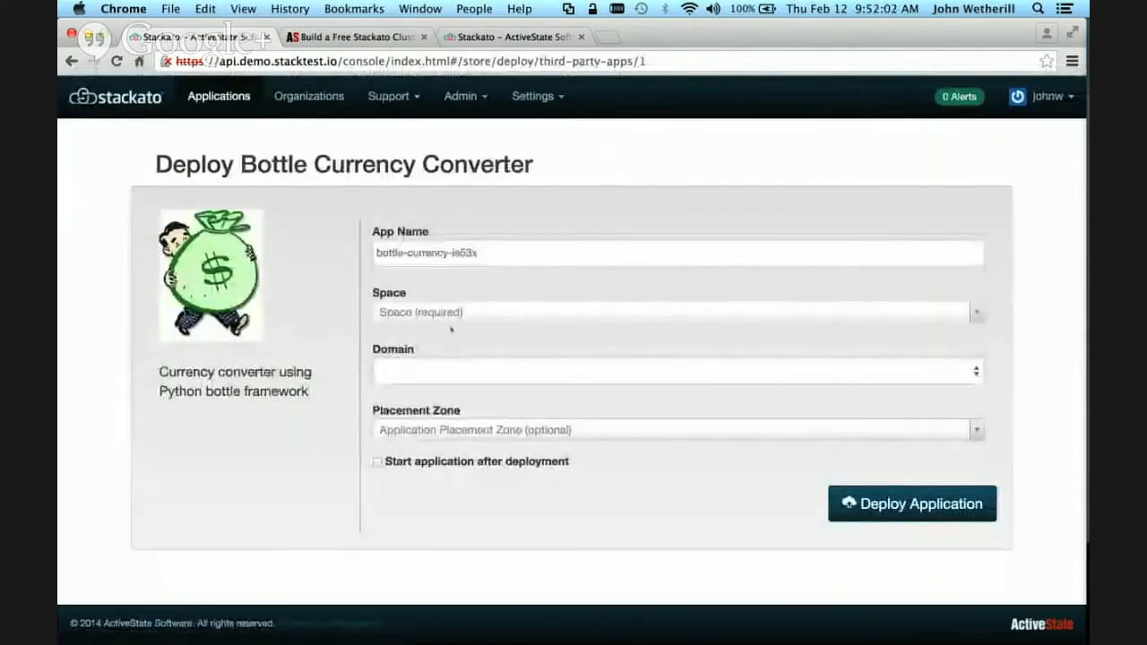
Deploy bottle-currency-ie53x to ActiveTest/dev with auto-start, then view the running converter.
{"action": "left_click", "coordinate": [671, 312]}
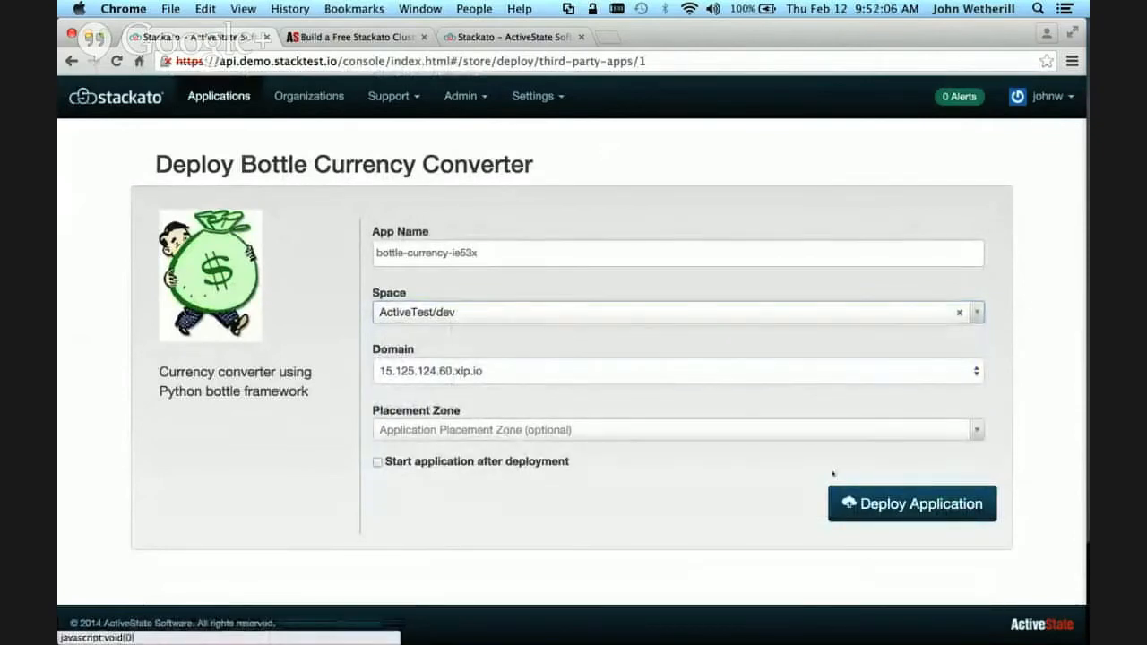
{"action": "left_click", "coordinate": [911, 503]}
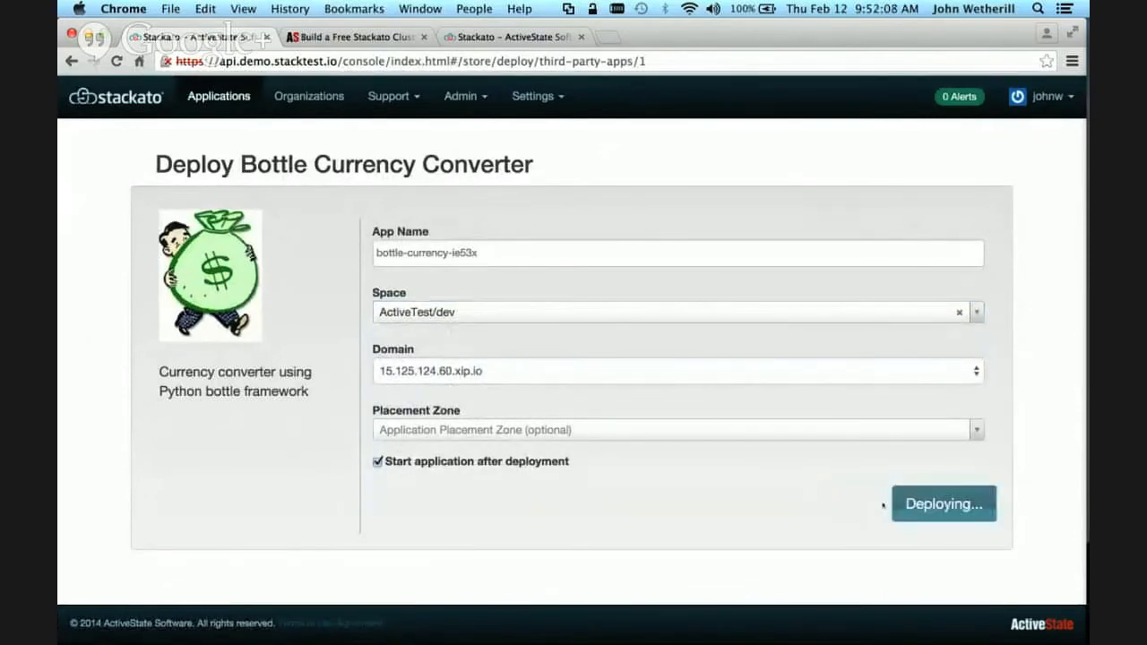
{"action": "left_click", "coordinate": [943, 503]}
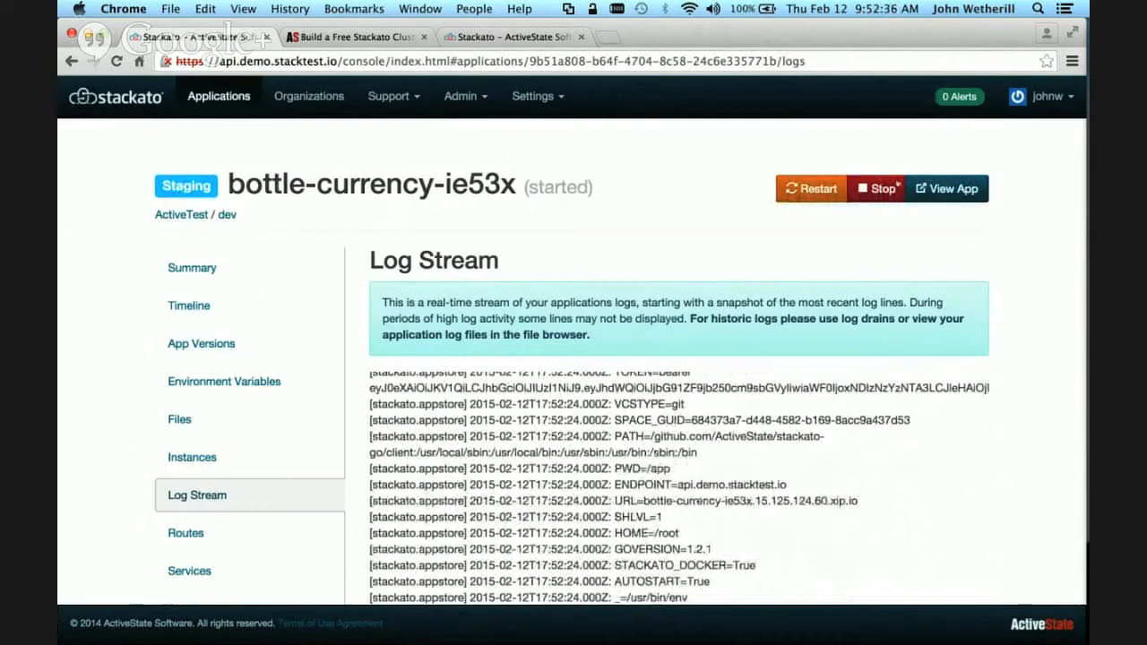
{"action": "left_click", "coordinate": [946, 188]}
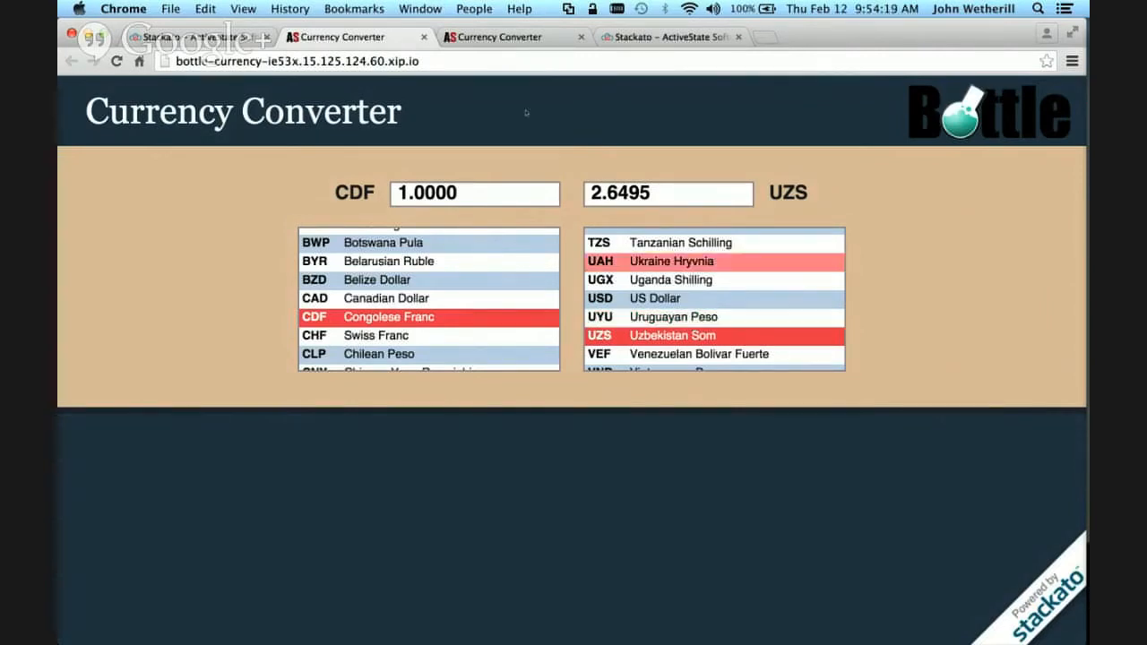
Turn on autoscaling for bottle-currency-ie53x with a 4–7 instance range.
{"action": "left_click", "coordinate": [670, 36]}
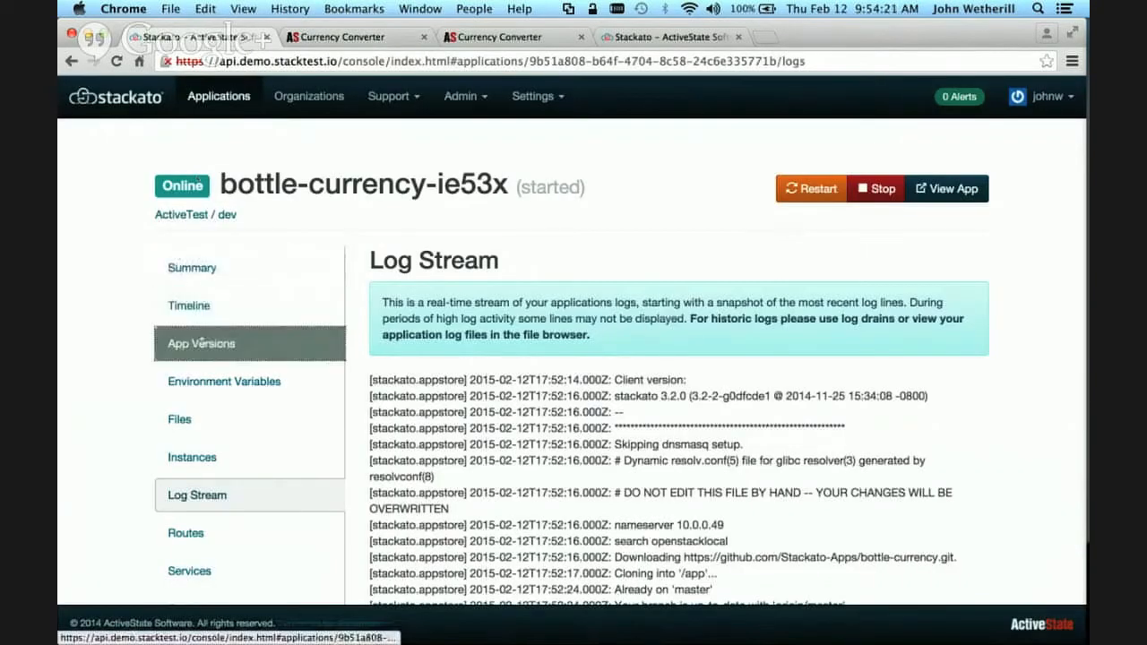
{"action": "left_click", "coordinate": [192, 457]}
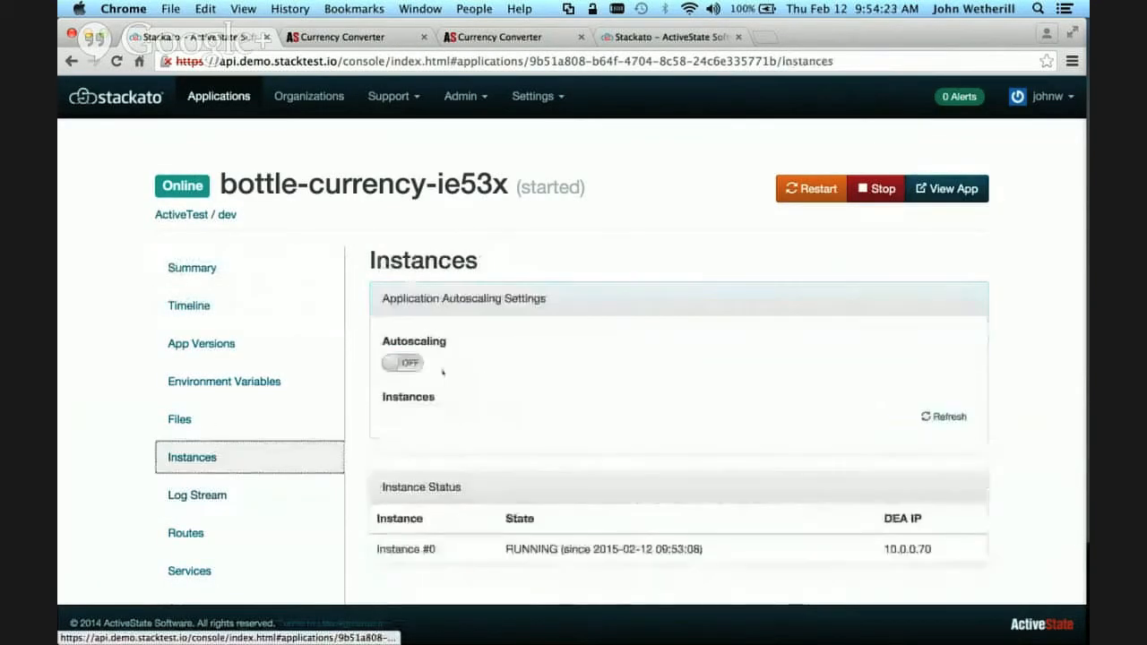
{"action": "left_click", "coordinate": [402, 363]}
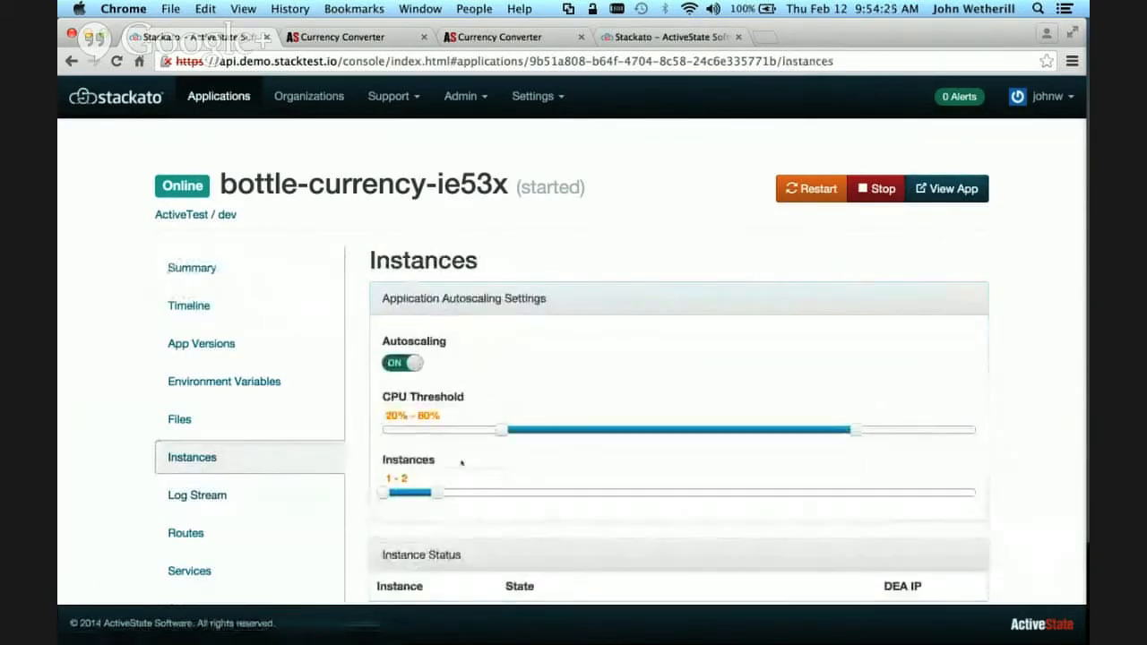
{"action": "left_click_drag", "start_coordinate": [430, 491], "coordinate": [707, 491]}
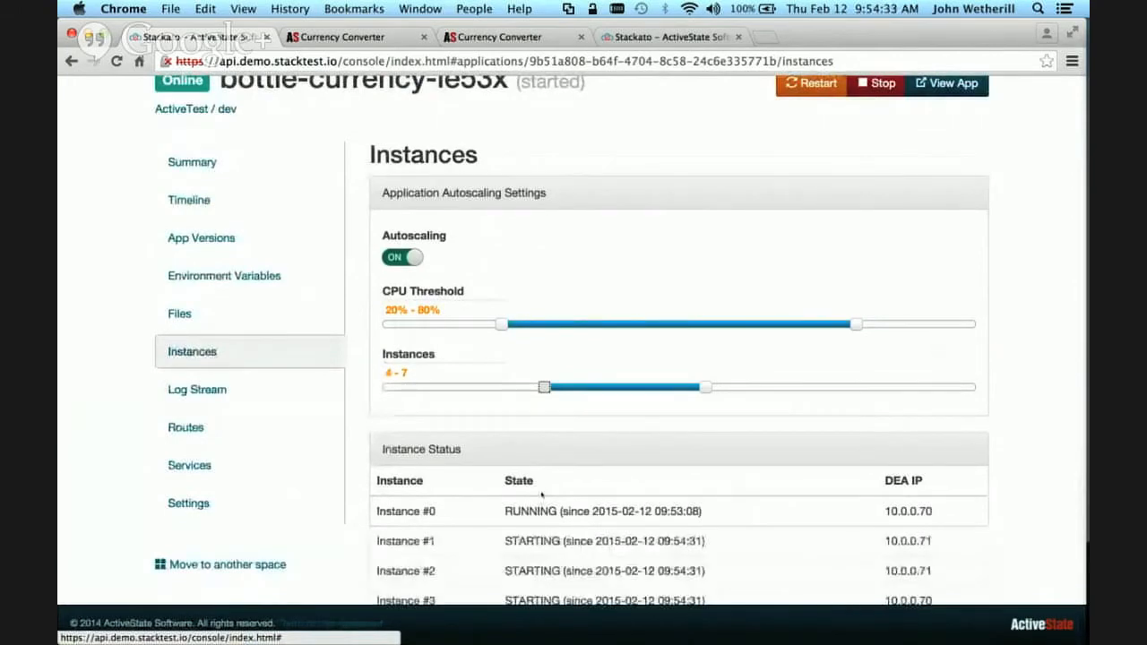
{"action": "scroll", "scroll_direction": "down", "scroll_amount": 3}
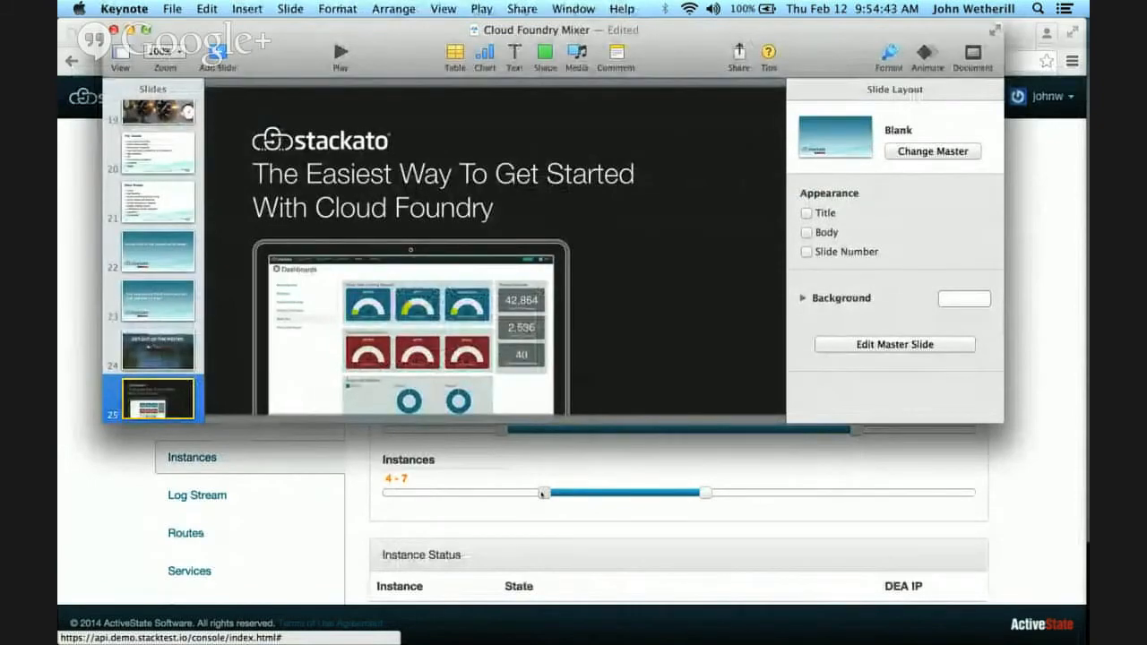
Play the Keynote deck full screen on the 'Easiest Way To Get Started With Cloud Foundry' slide.
{"action": "left_click", "coordinate": [340, 56]}
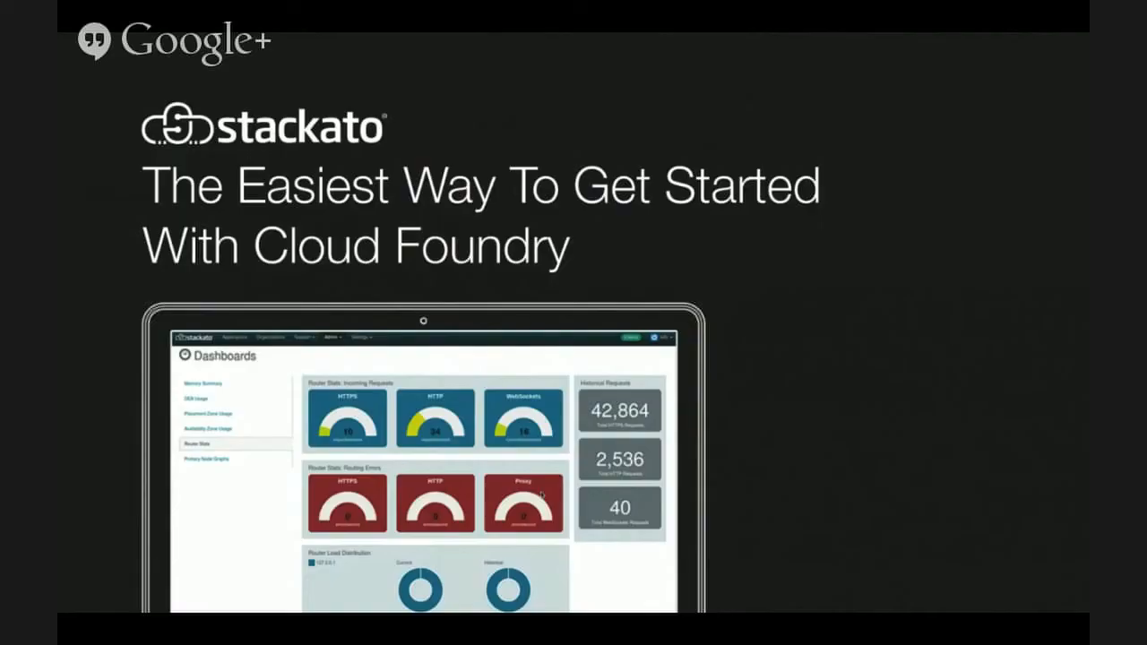